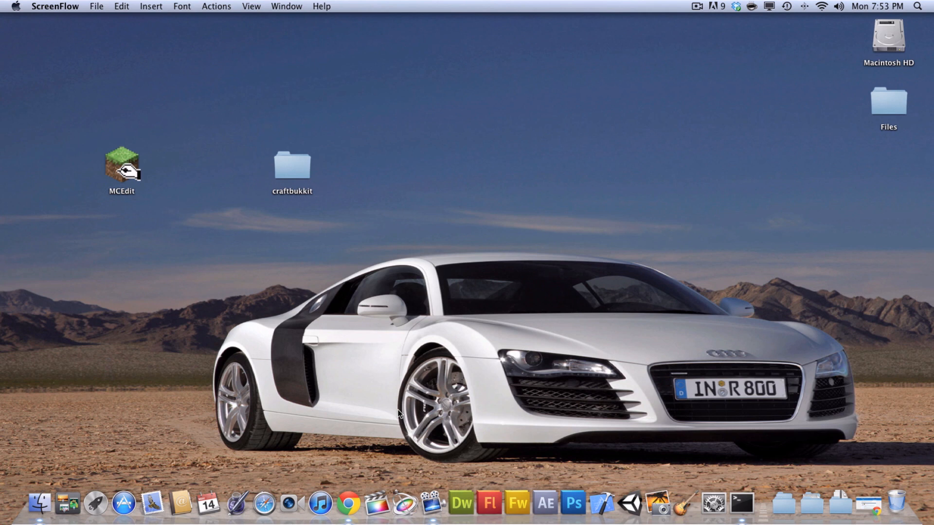
mouse_move(348, 503)
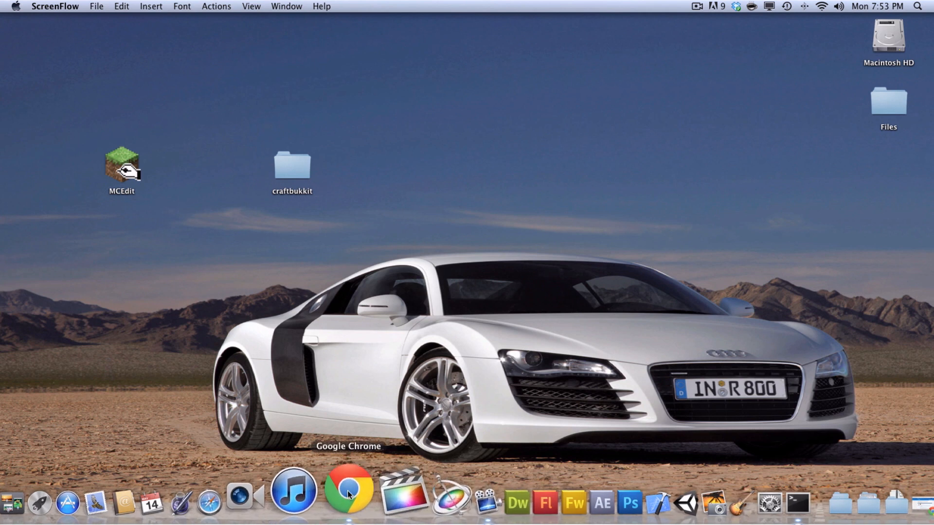
Step: Download the WorldEdit 5.3 zip via the forum's dev.bukkit.org link in Chrome
left_click(348, 491)
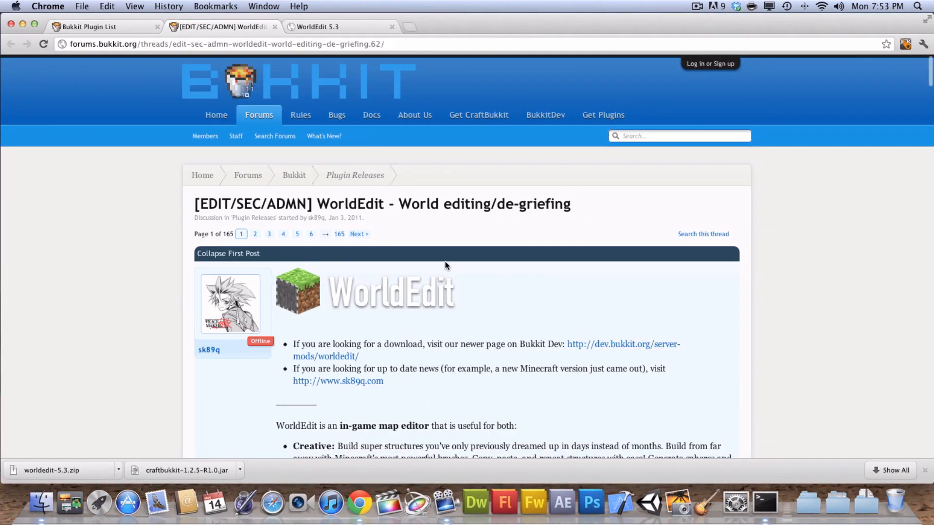
scroll("down", 3)
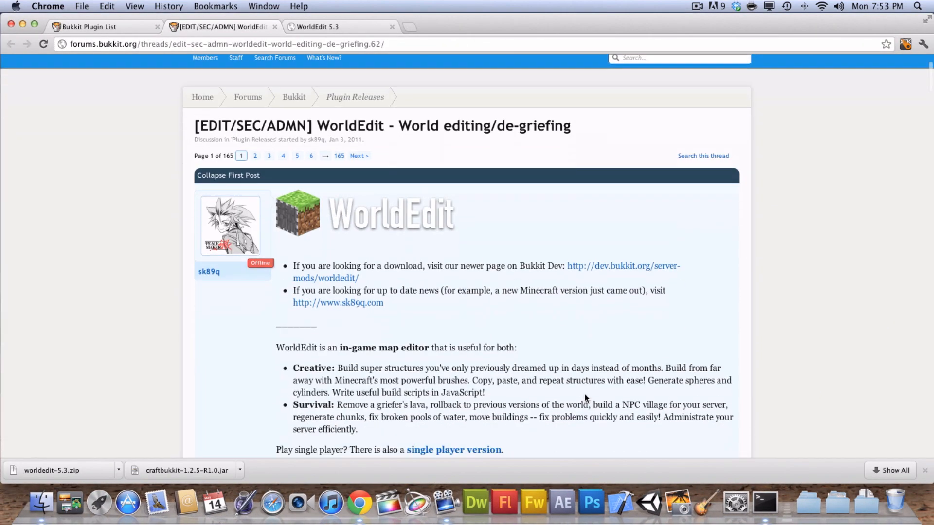
scroll("down", 3)
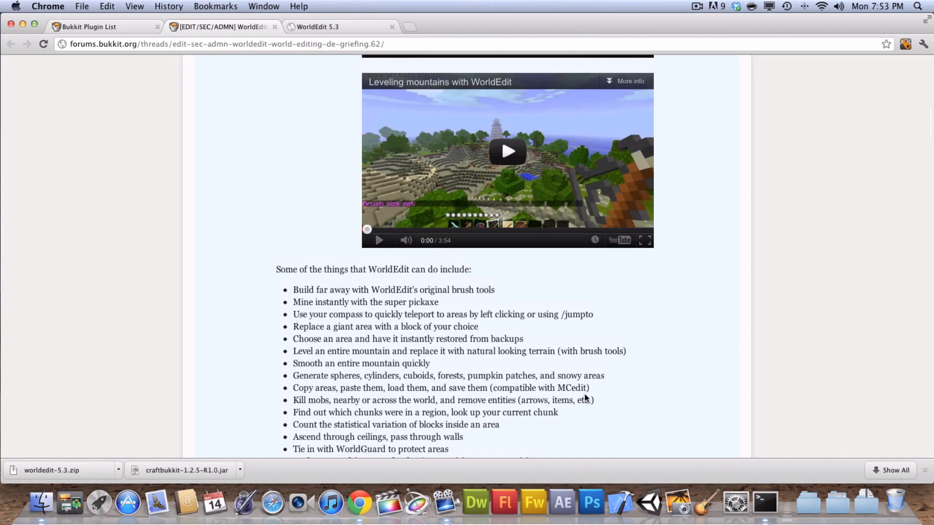
scroll("up", 3)
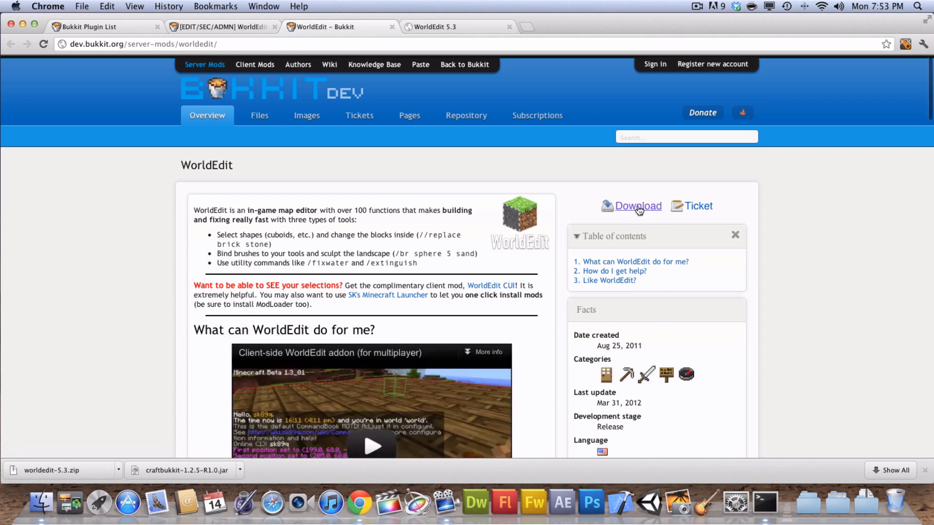
left_click(637, 205)
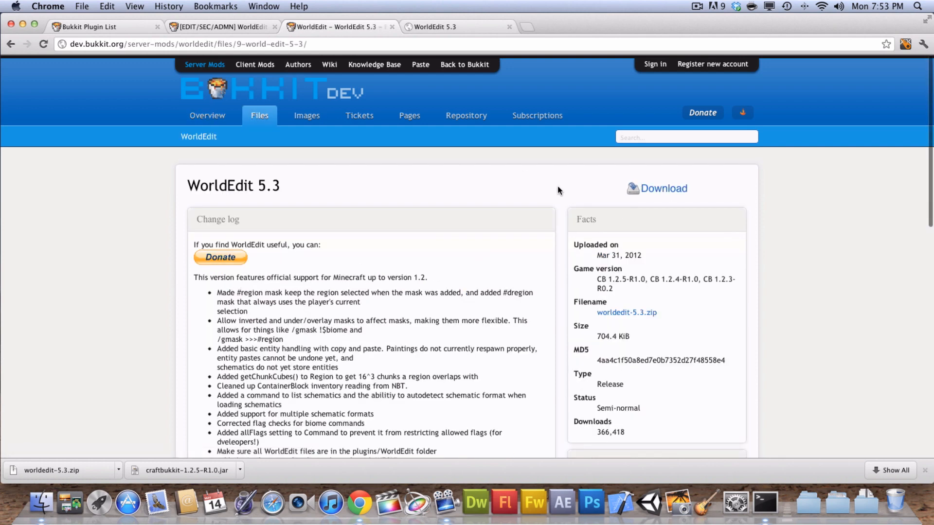
left_click(663, 188)
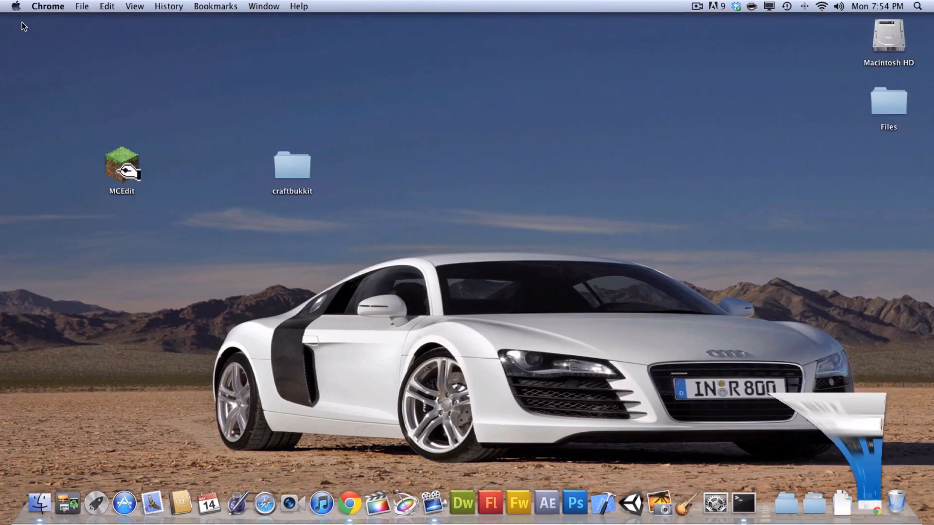
Step: Extract worldedit-5.3.zip from the Downloads stack in the Dock
left_click(840, 491)
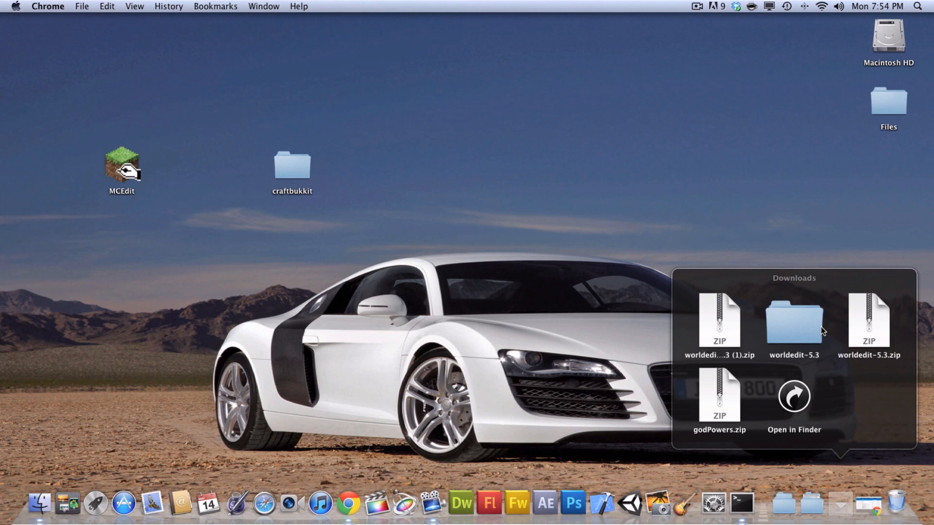
mouse_move(856, 332)
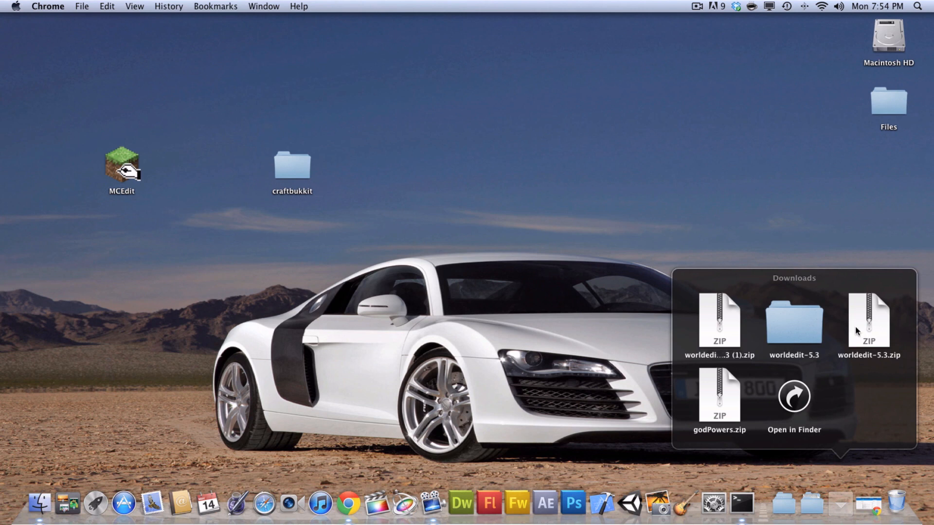
mouse_move(873, 329)
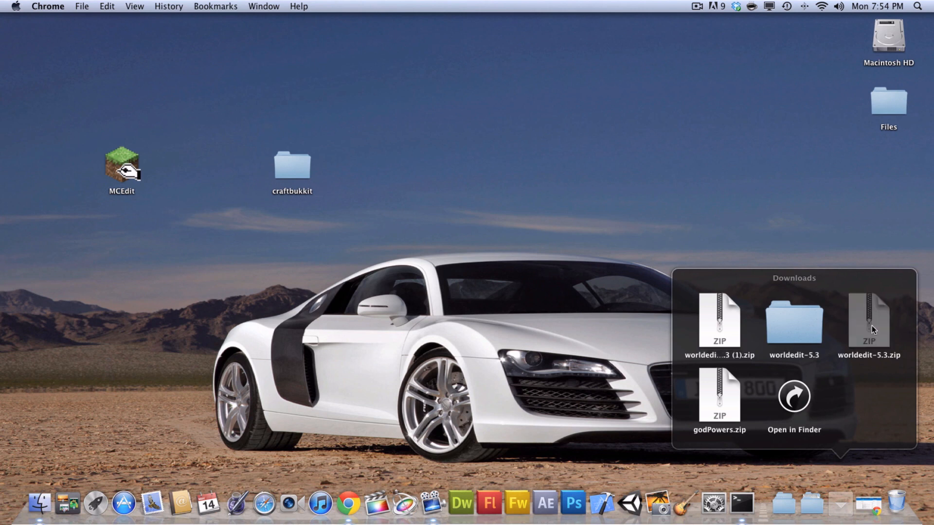
left_click(794, 396)
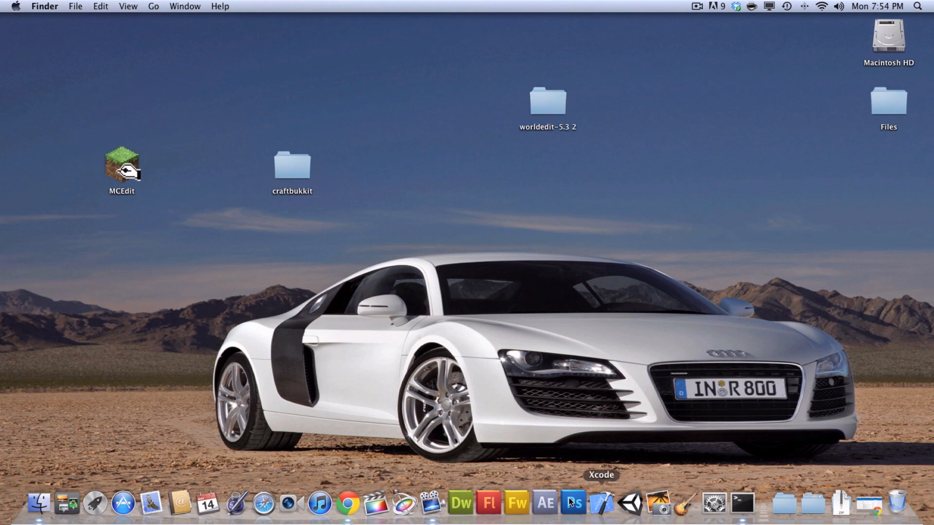
mouse_move(289, 167)
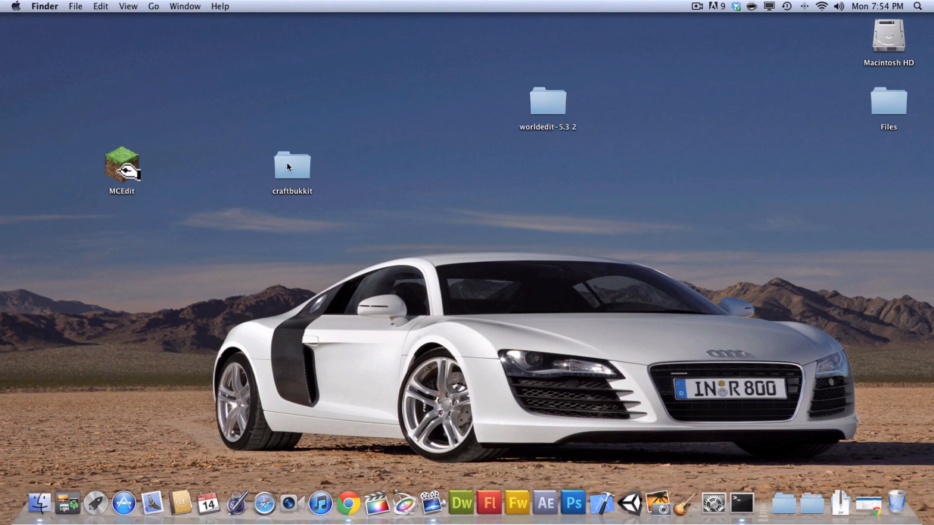
Step: Open craftbukkit, check its empty plugins folder, then open worldedit-5.3 2 in another window
double_click(291, 165)
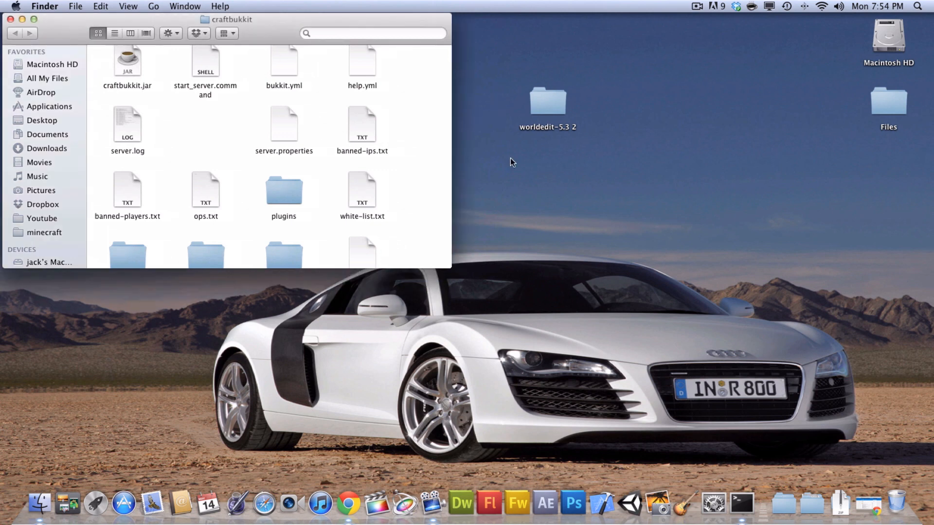
mouse_move(292, 205)
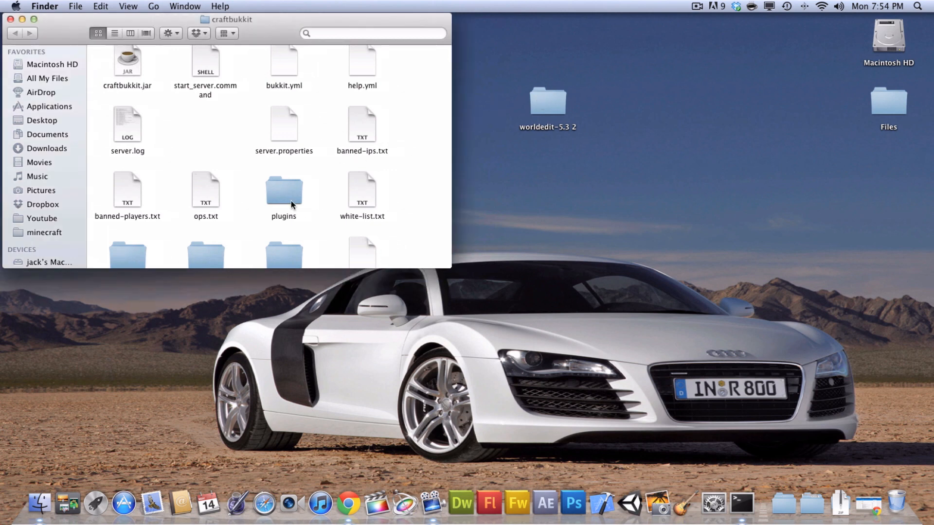
double_click(284, 191)
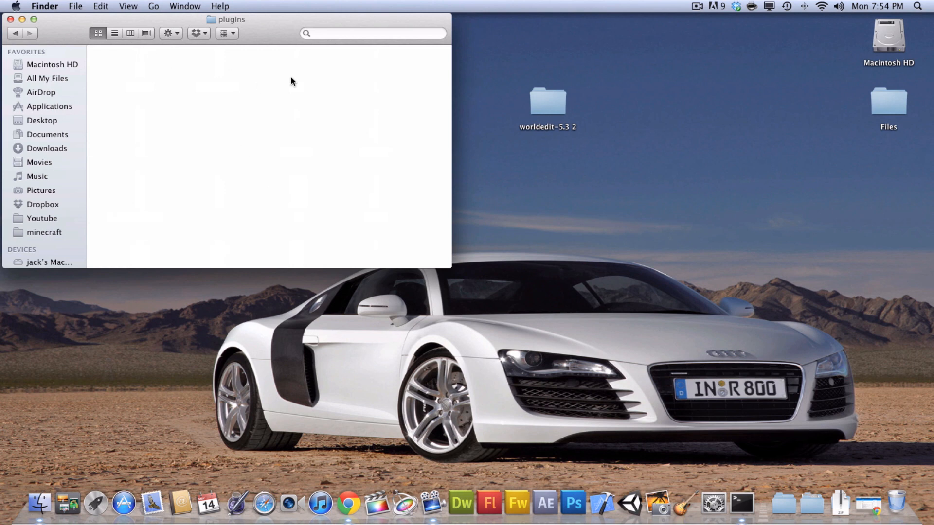
double_click(546, 105)
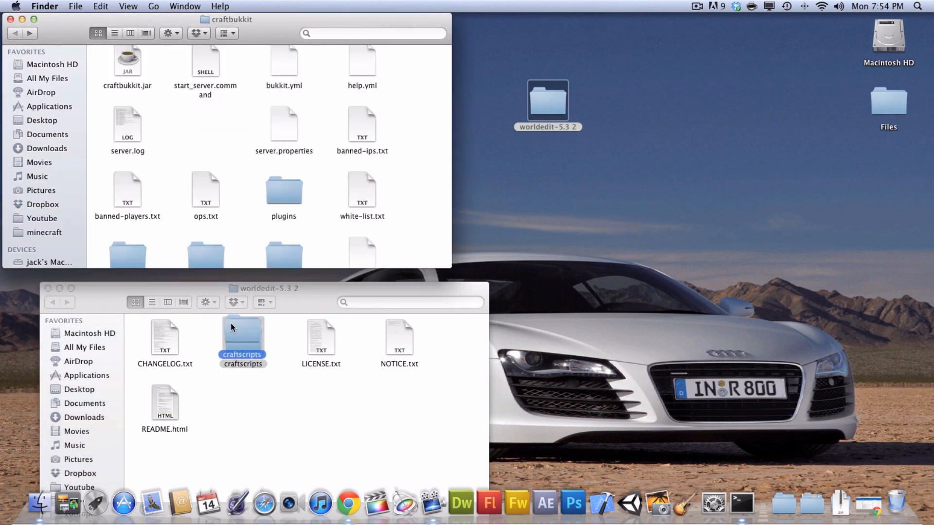
Step: Drag craftscripts from worldedit-5.3 2 into craftbukkit, then close the worldedit-5.3 2 window
left_click_drag(242, 329, 215, 98)
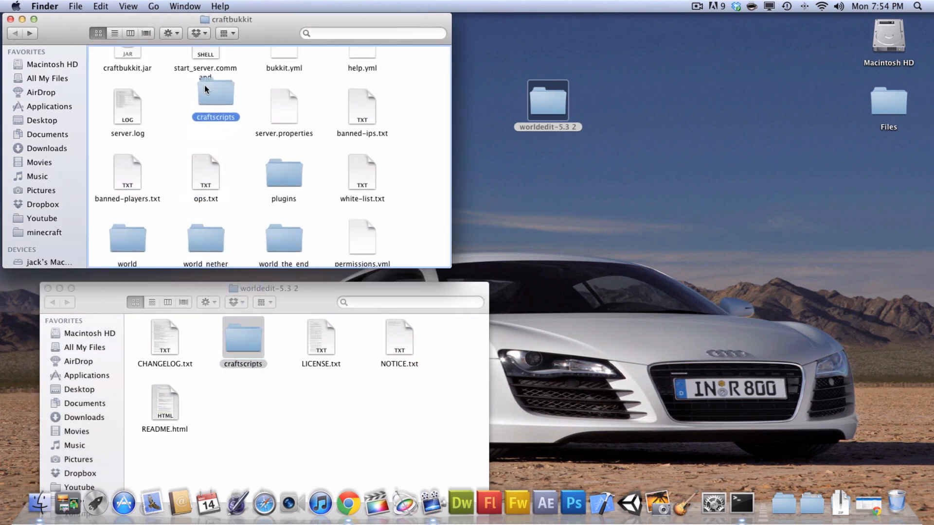
left_click_drag(242, 334, 205, 101)
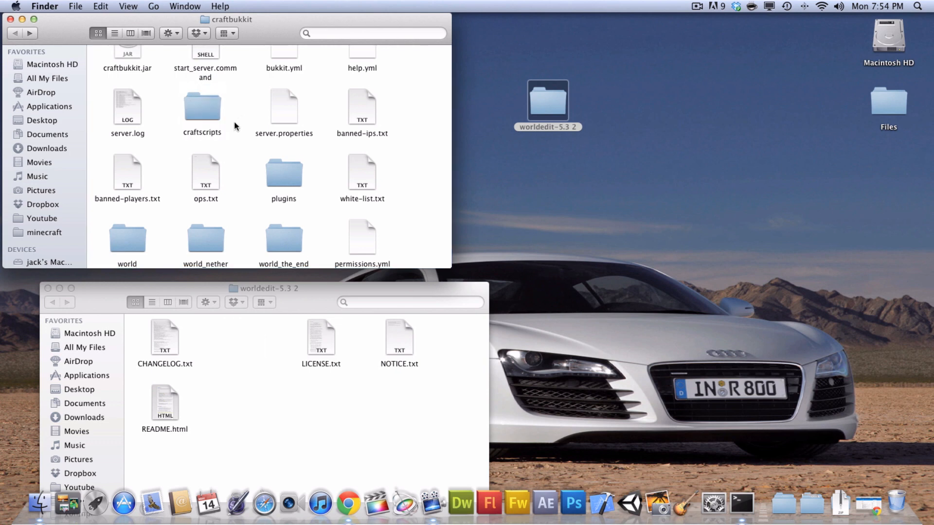
scroll("up", 3)
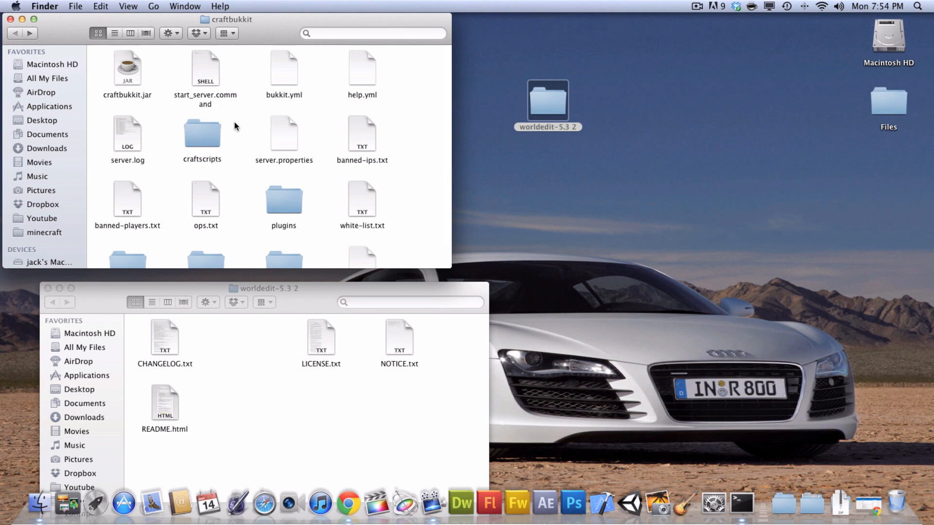
mouse_move(48, 288)
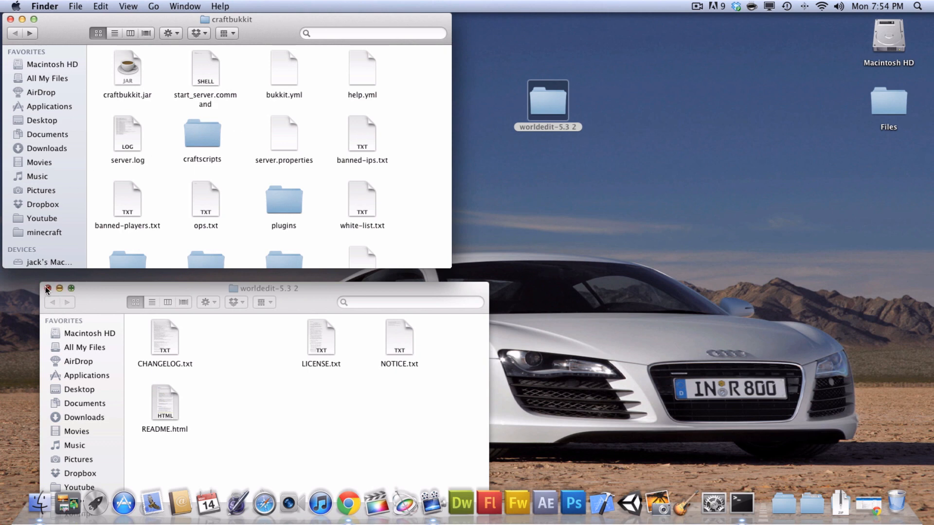
left_click(47, 289)
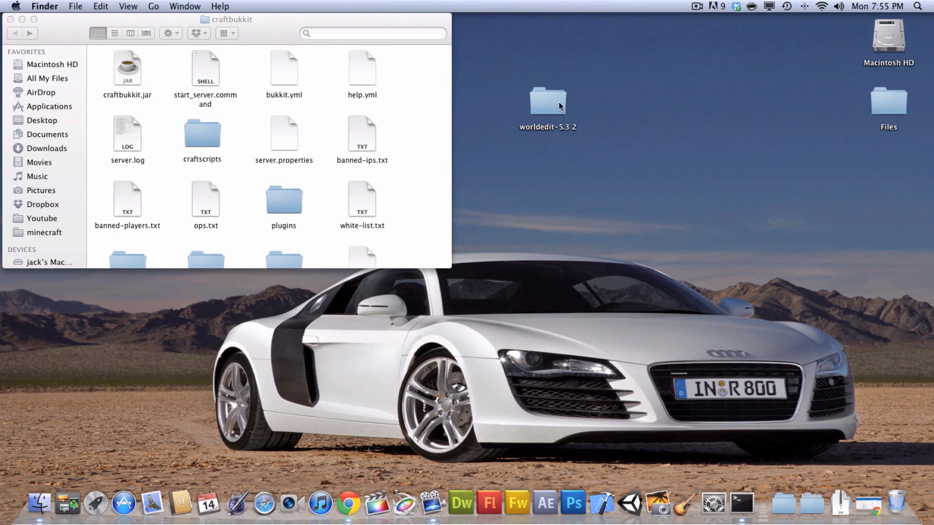
Step: Open README.html inside worldedit-5.3 2, confirming the downloaded-file security warning
left_click(546, 102)
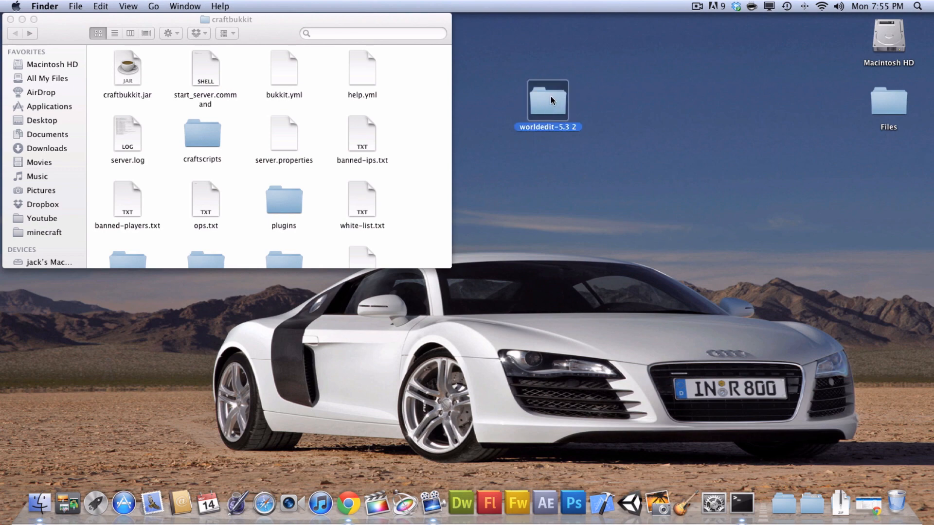
double_click(546, 101)
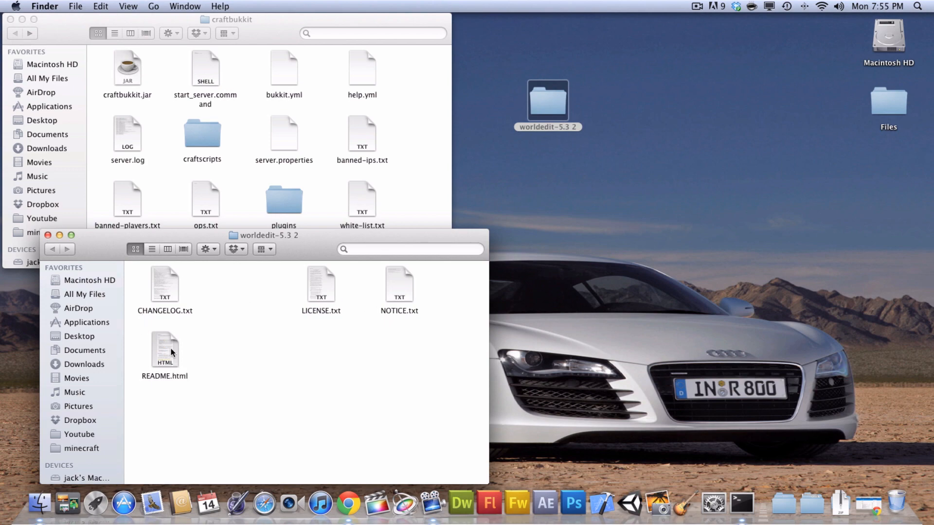
double_click(165, 351)
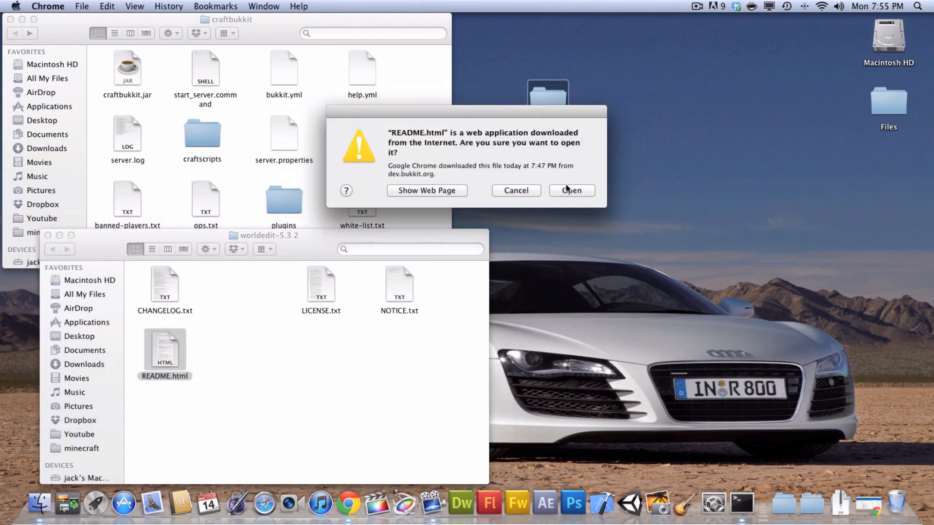
left_click(570, 191)
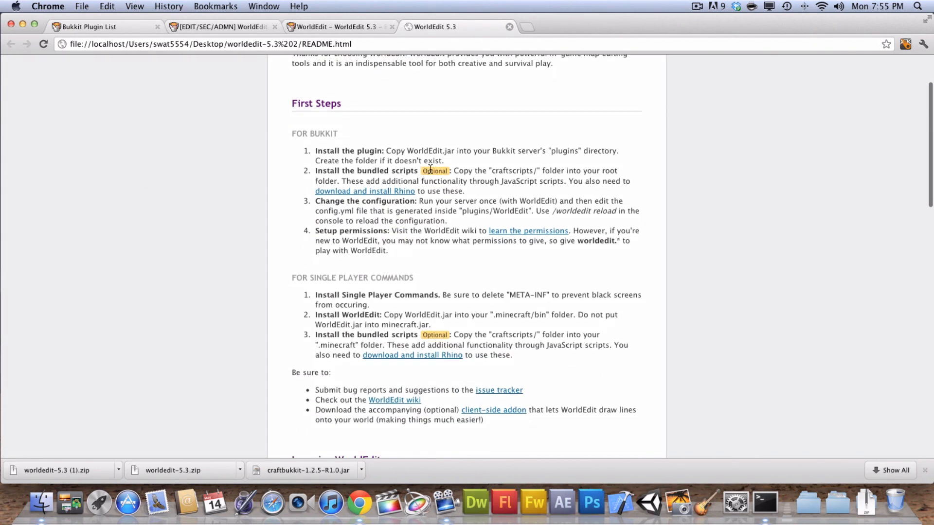
mouse_move(8, 103)
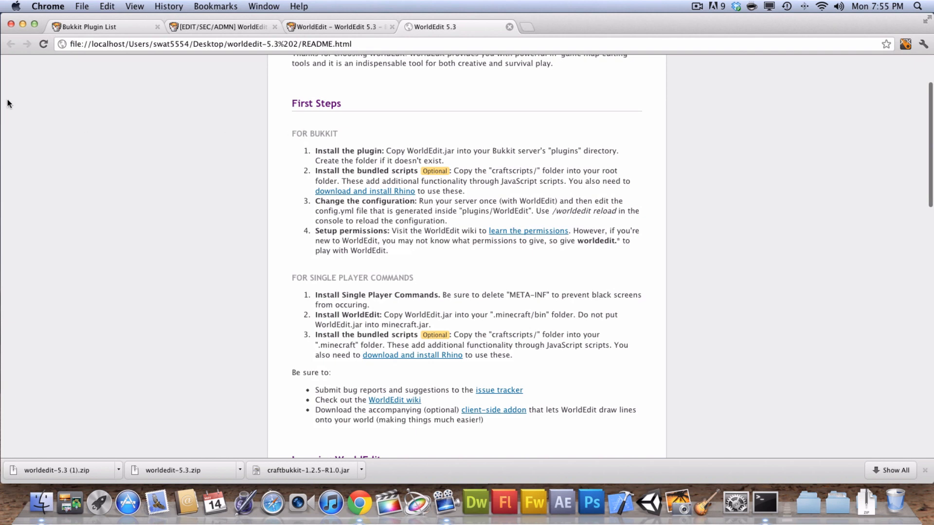
mouse_move(23, 24)
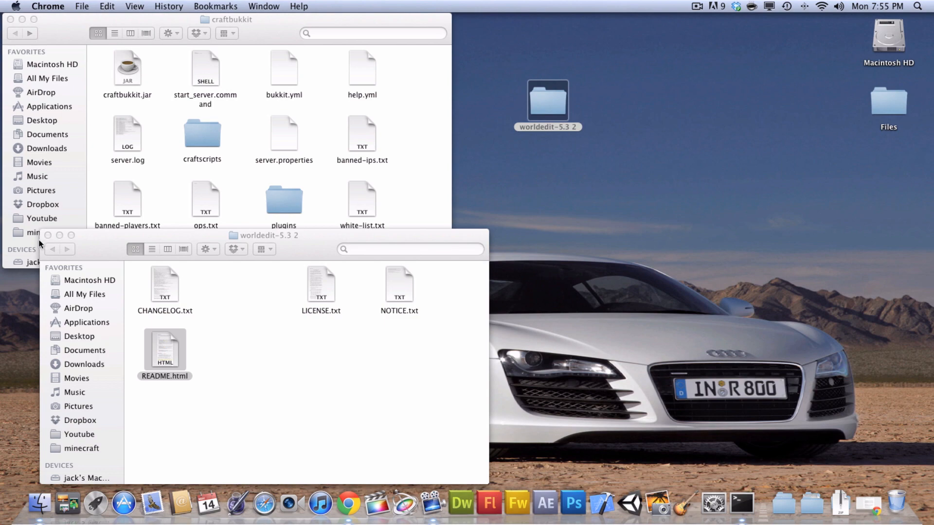
Step: Close the worldedit-5.3 2 Finder window after reading the README's First Steps
left_click(47, 236)
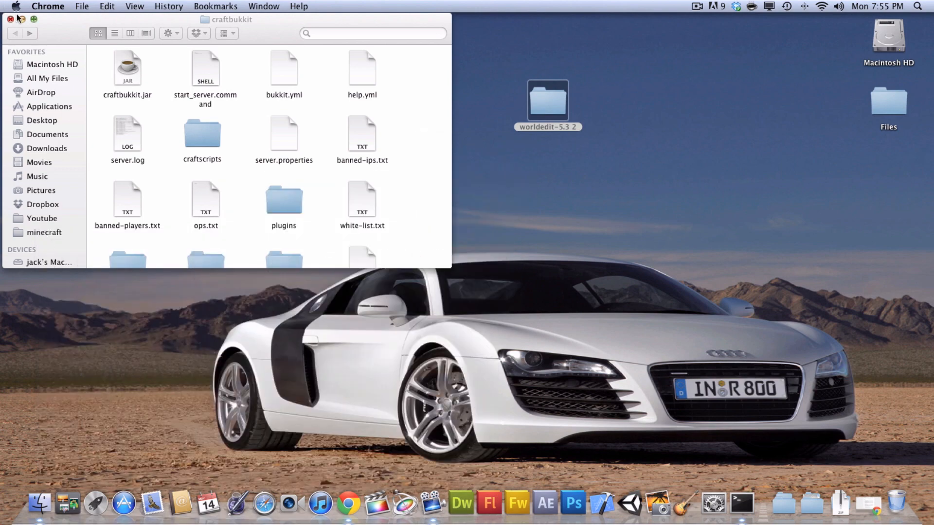